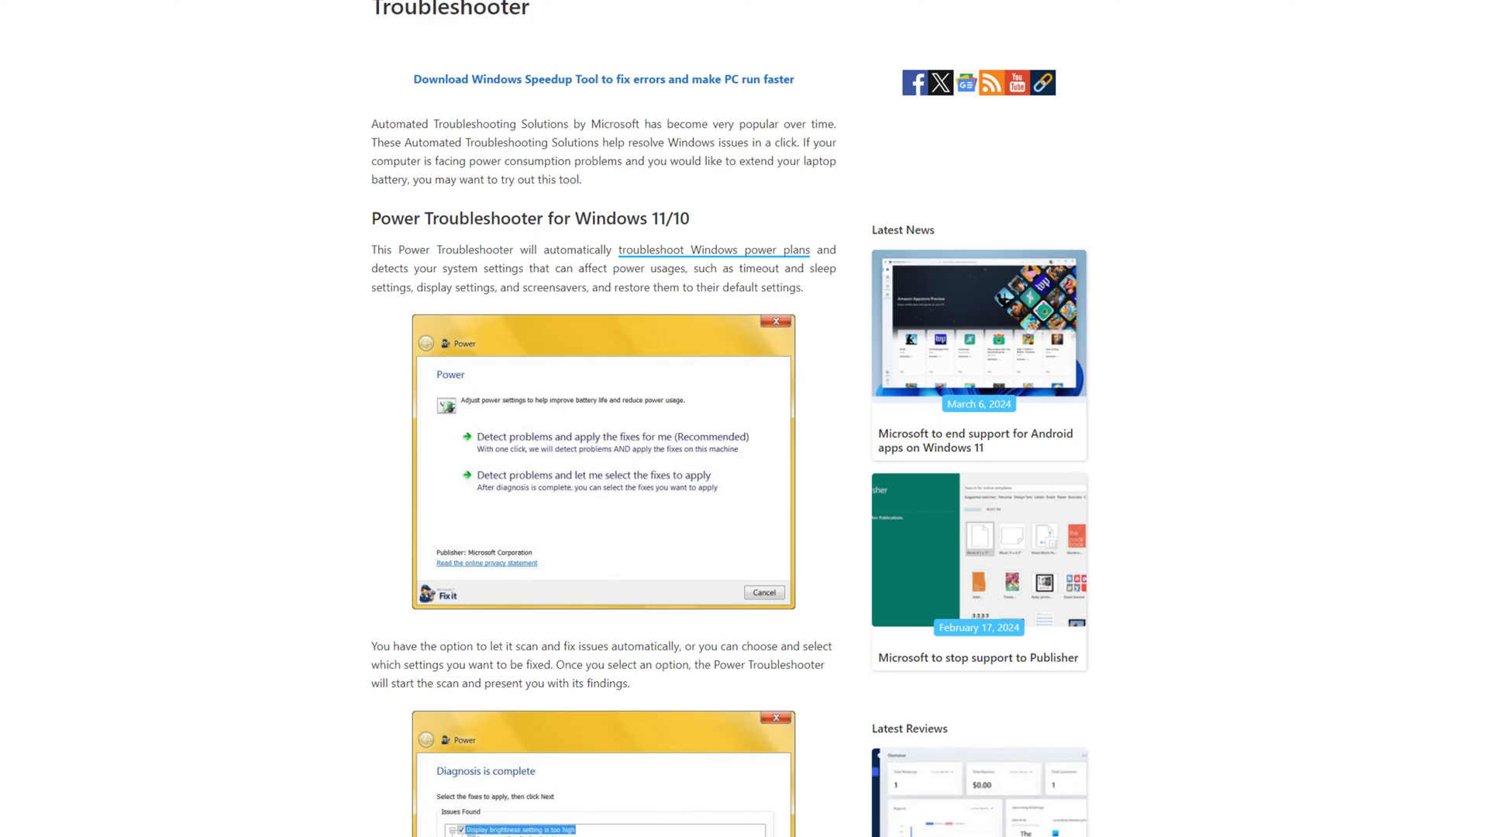
# Scroll through the Power Troubleshooter article for Windows 11/10
pyautogui.scroll(-3)
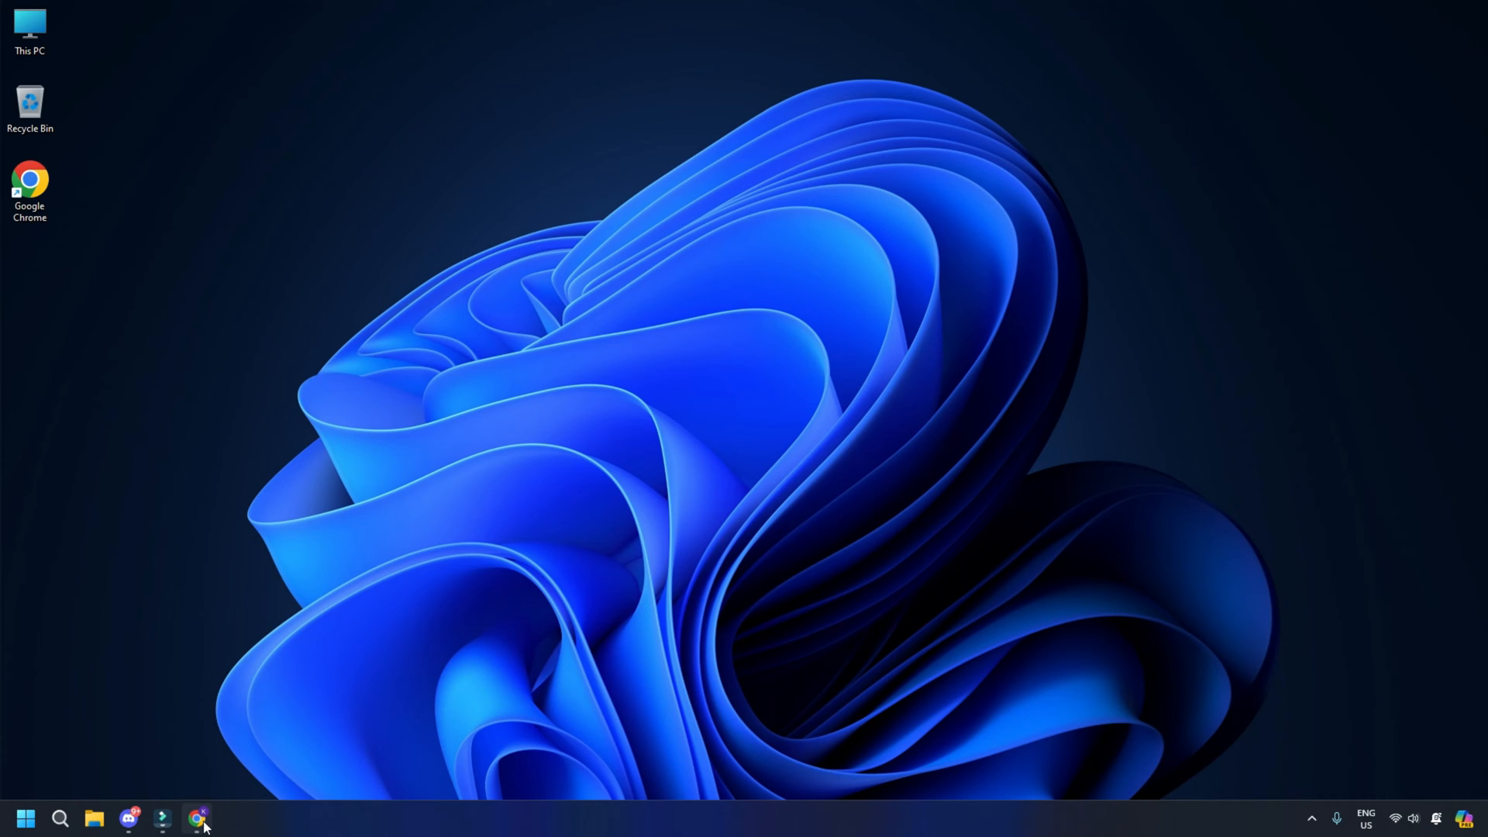
pyautogui.click(198, 817)
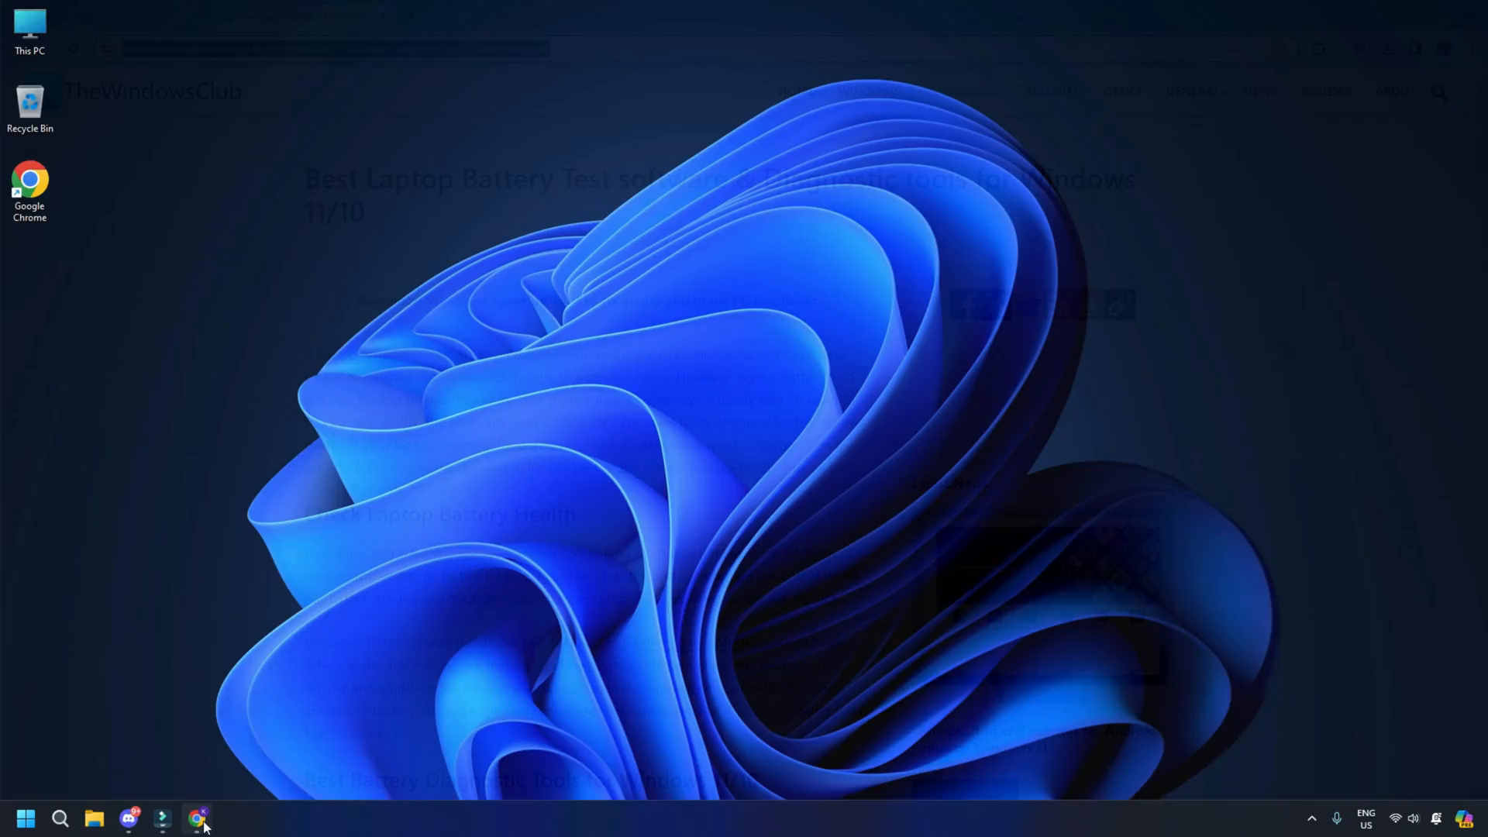
pyautogui.click(190, 817)
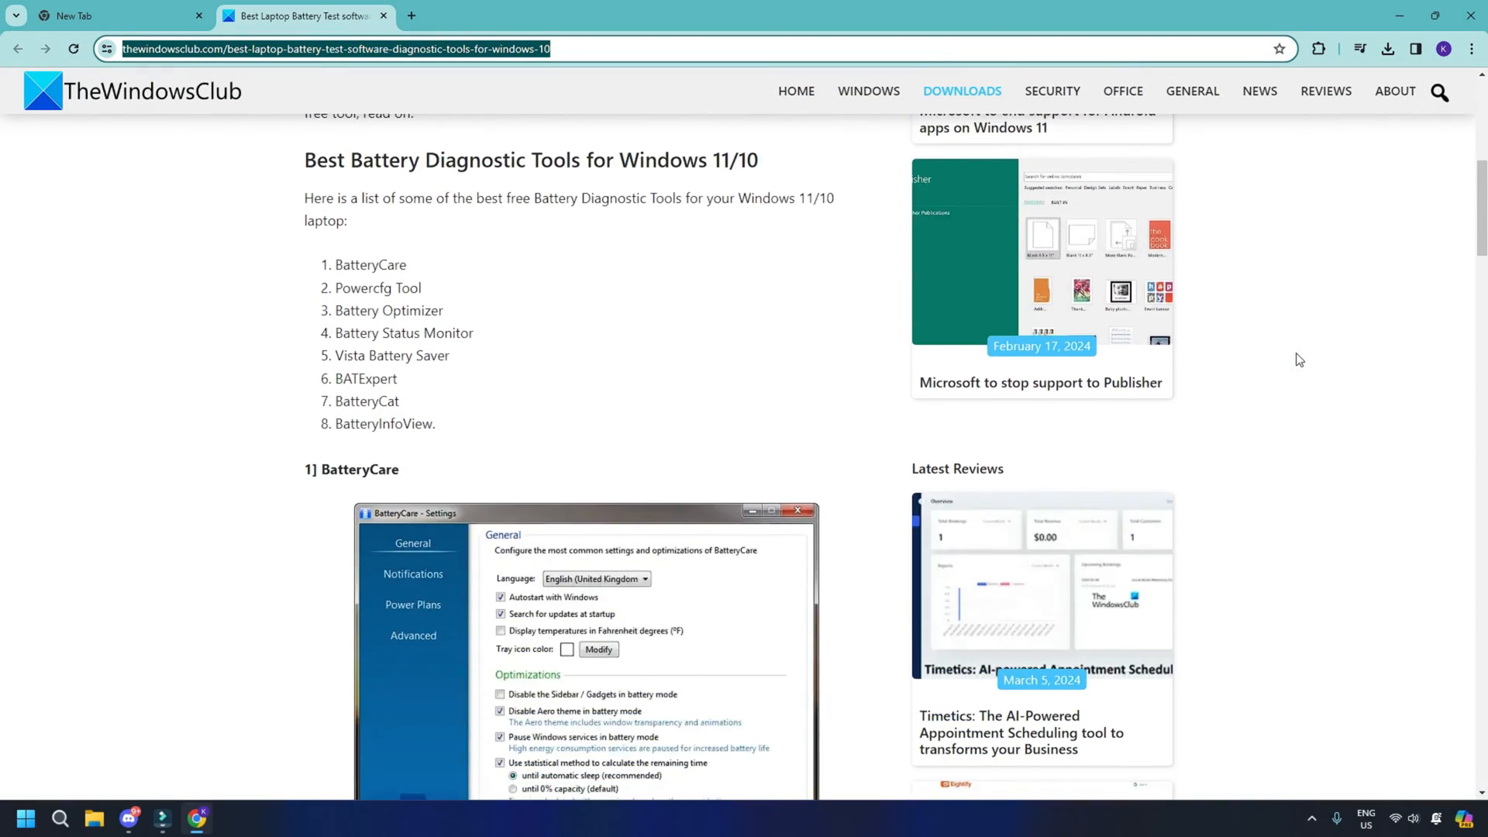
pyautogui.scroll(-3)
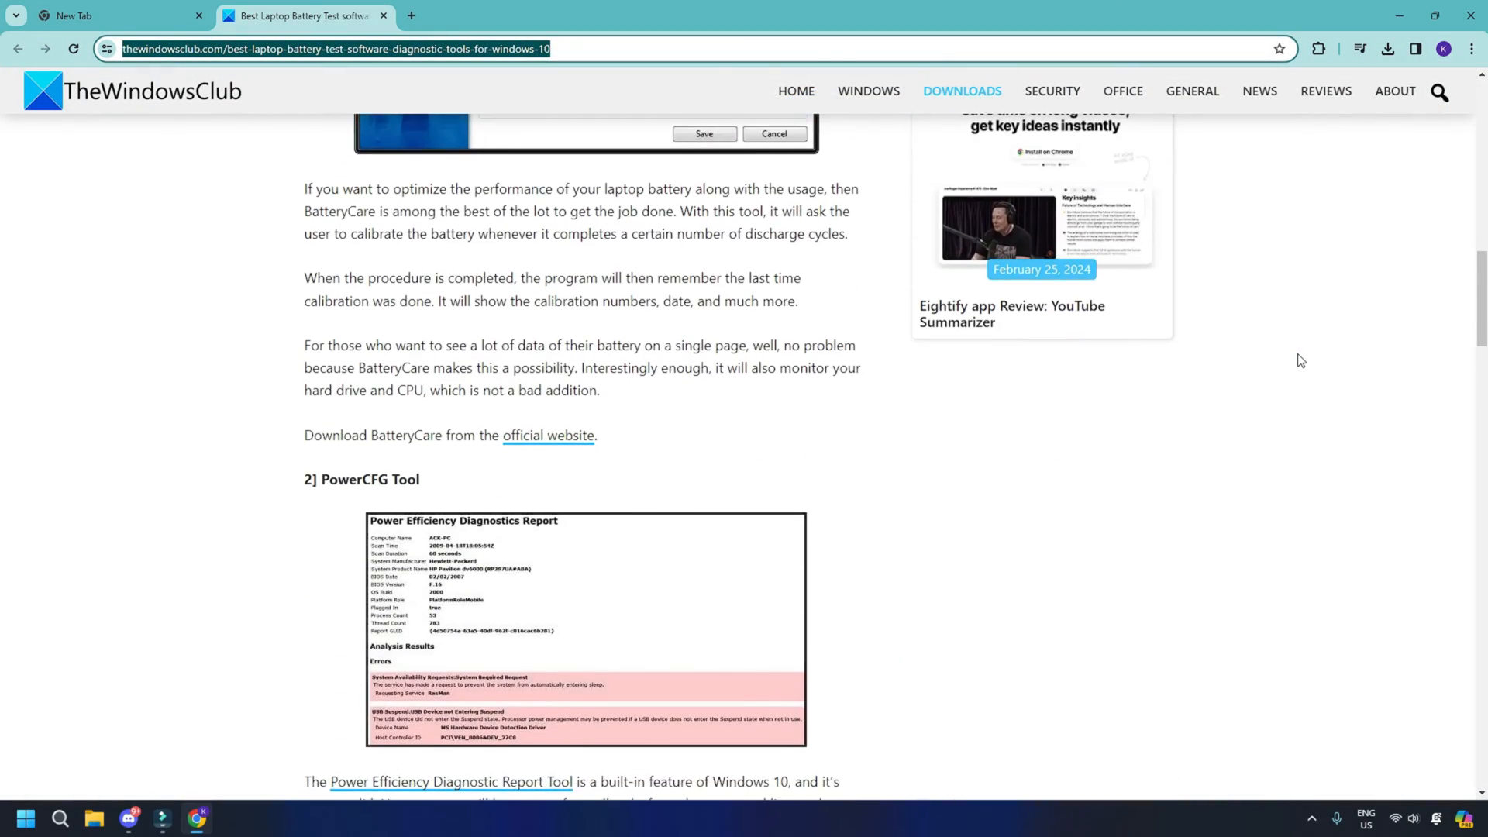
pyautogui.scroll(-3)
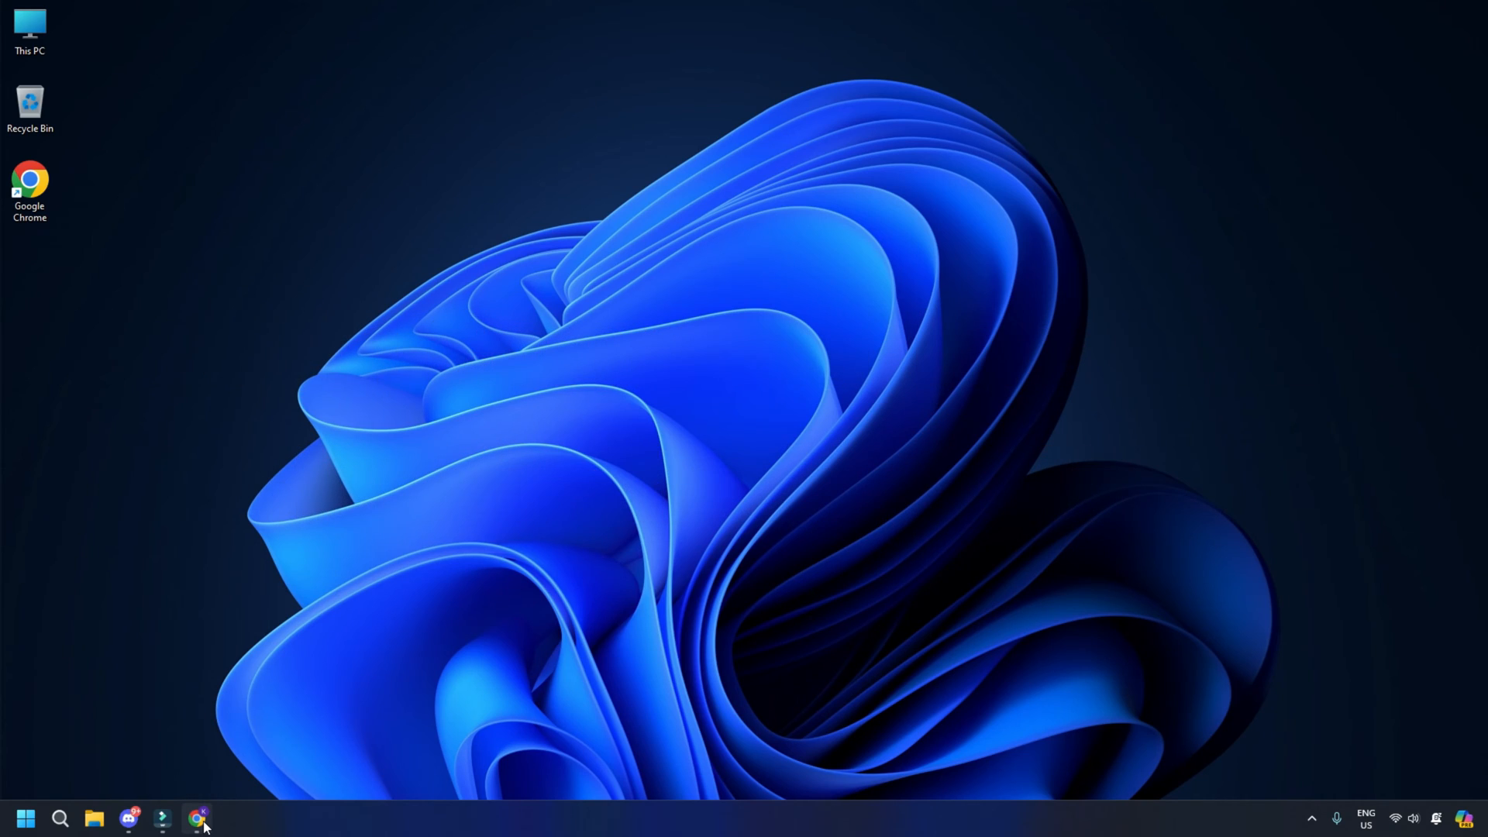
# Restore Chrome and scroll the battery health report article down to its battery information table
pyautogui.click(193, 817)
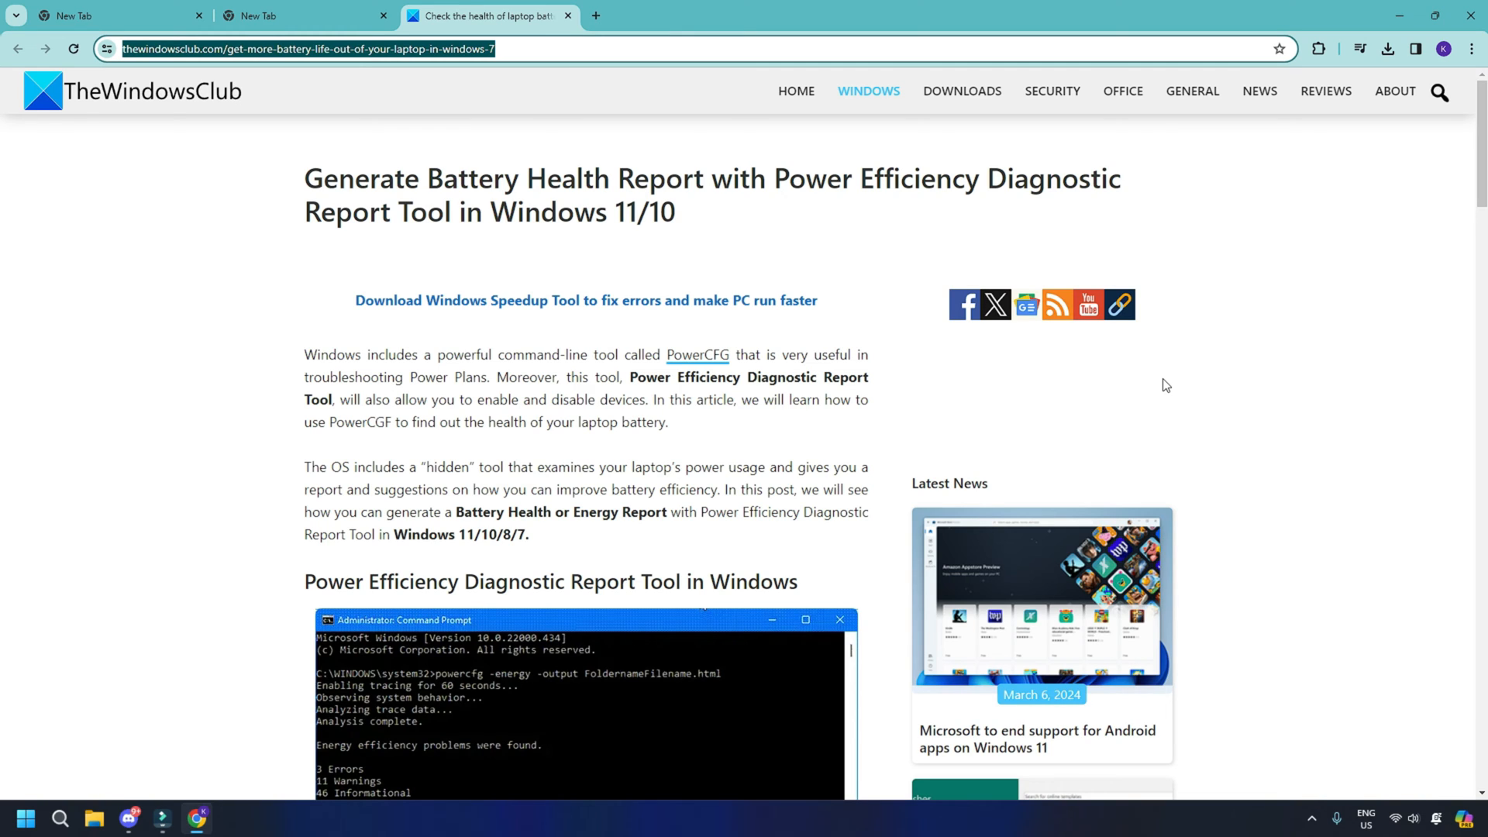
pyautogui.scroll(-3)
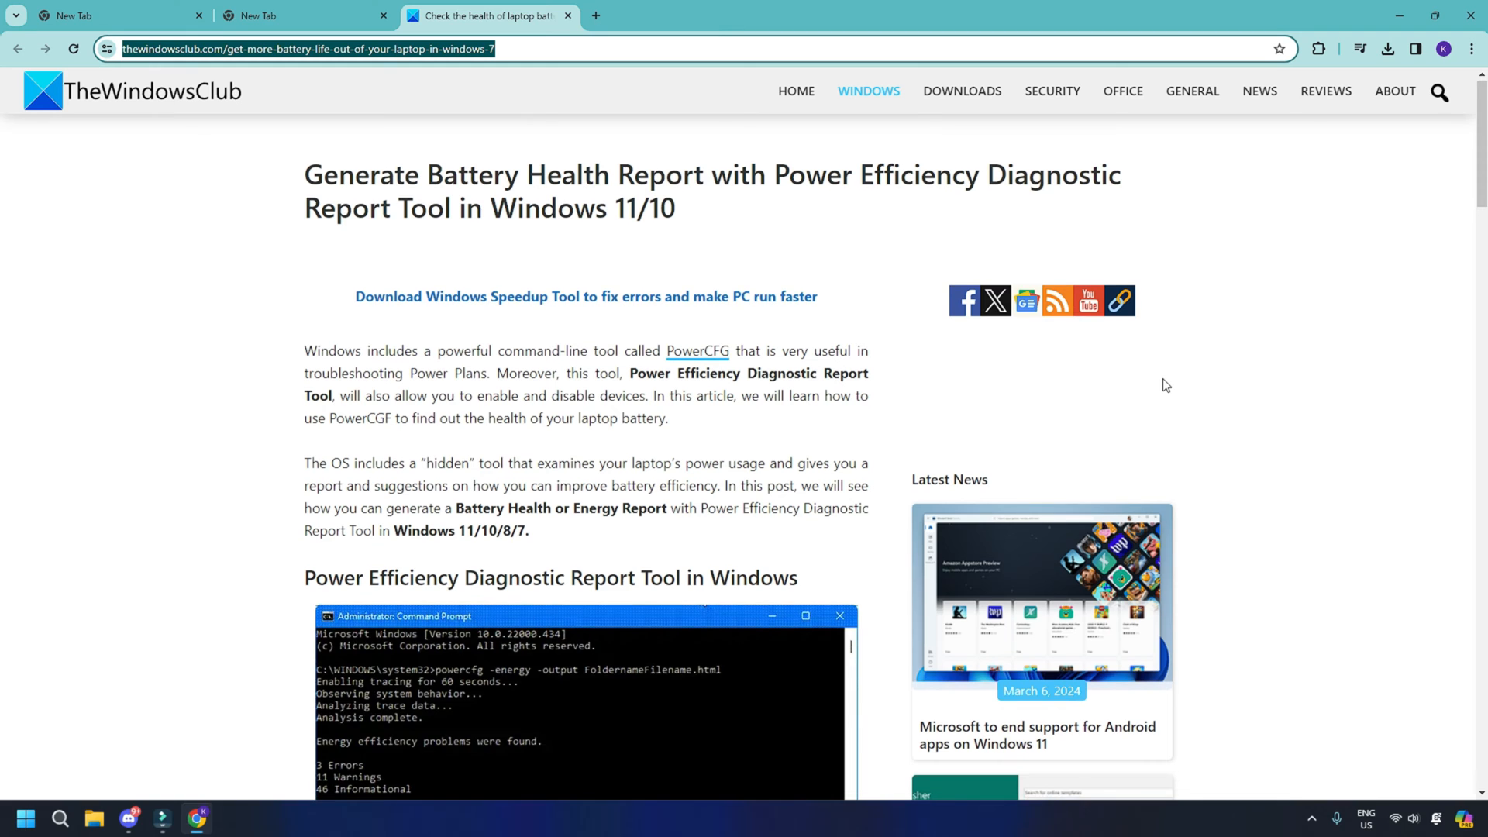
pyautogui.scroll(-3)
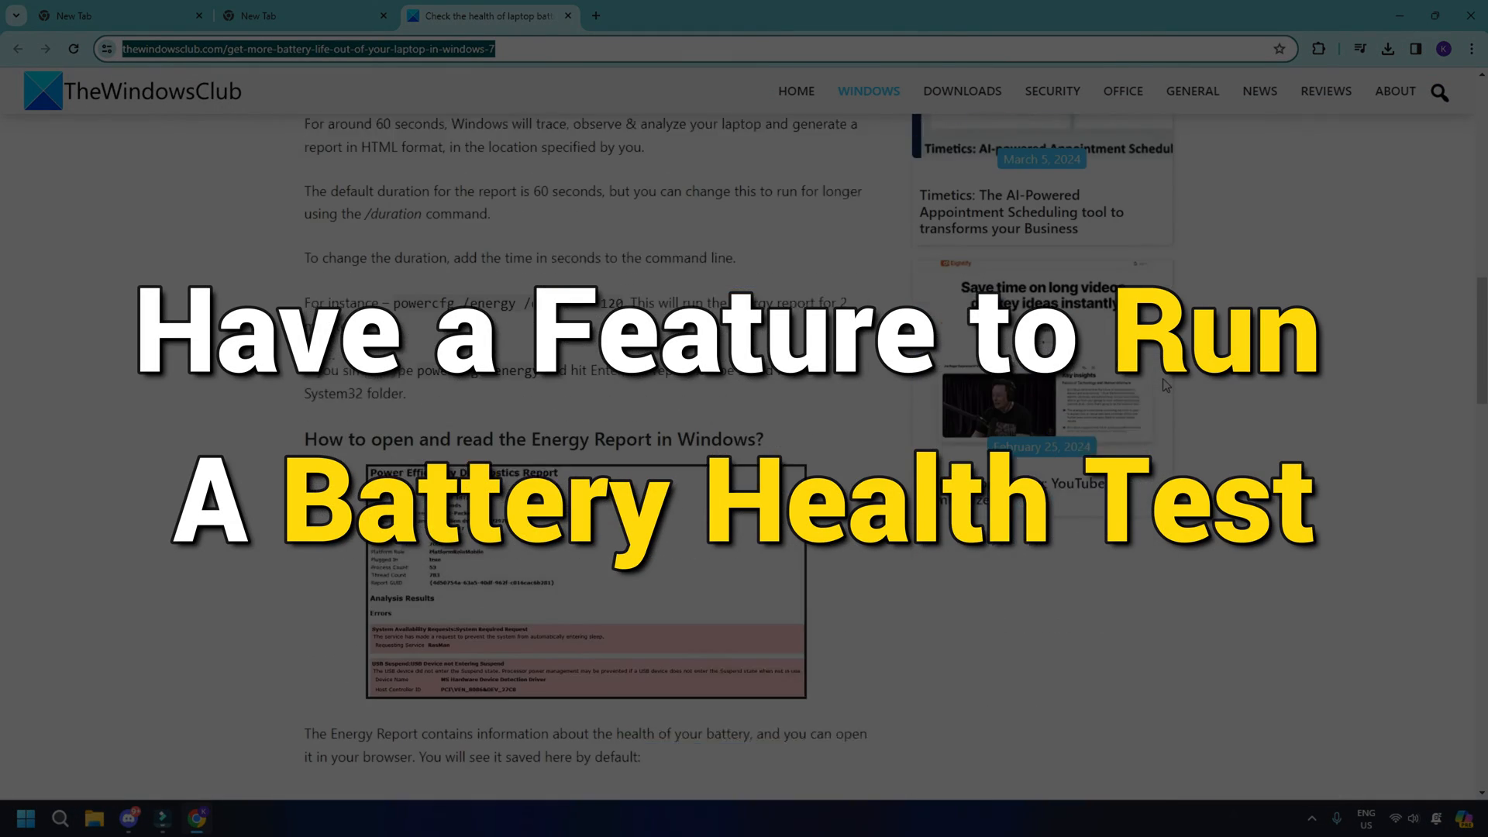
pyautogui.scroll(-3)
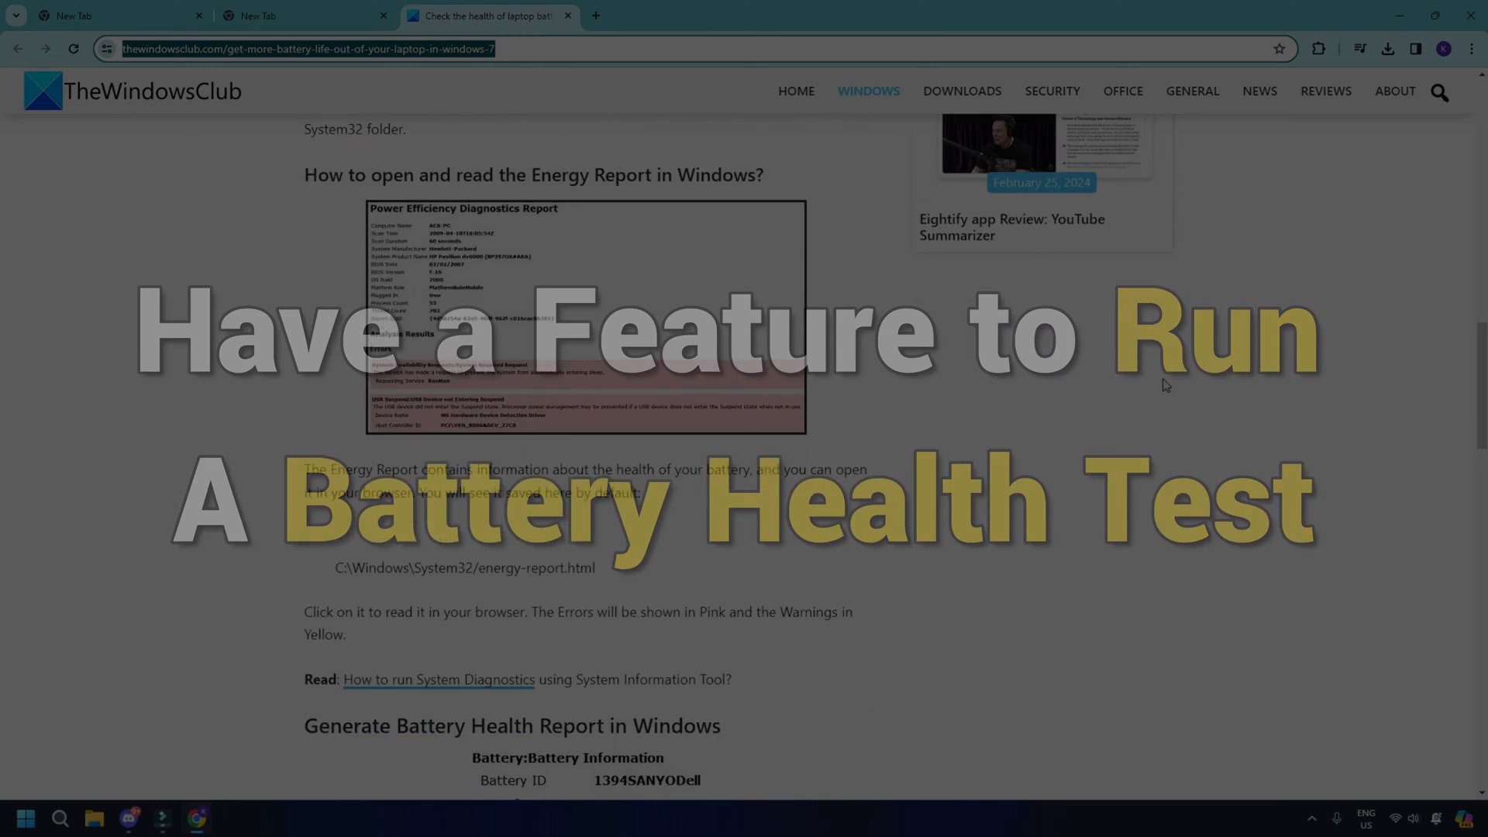
pyautogui.scroll(-3)
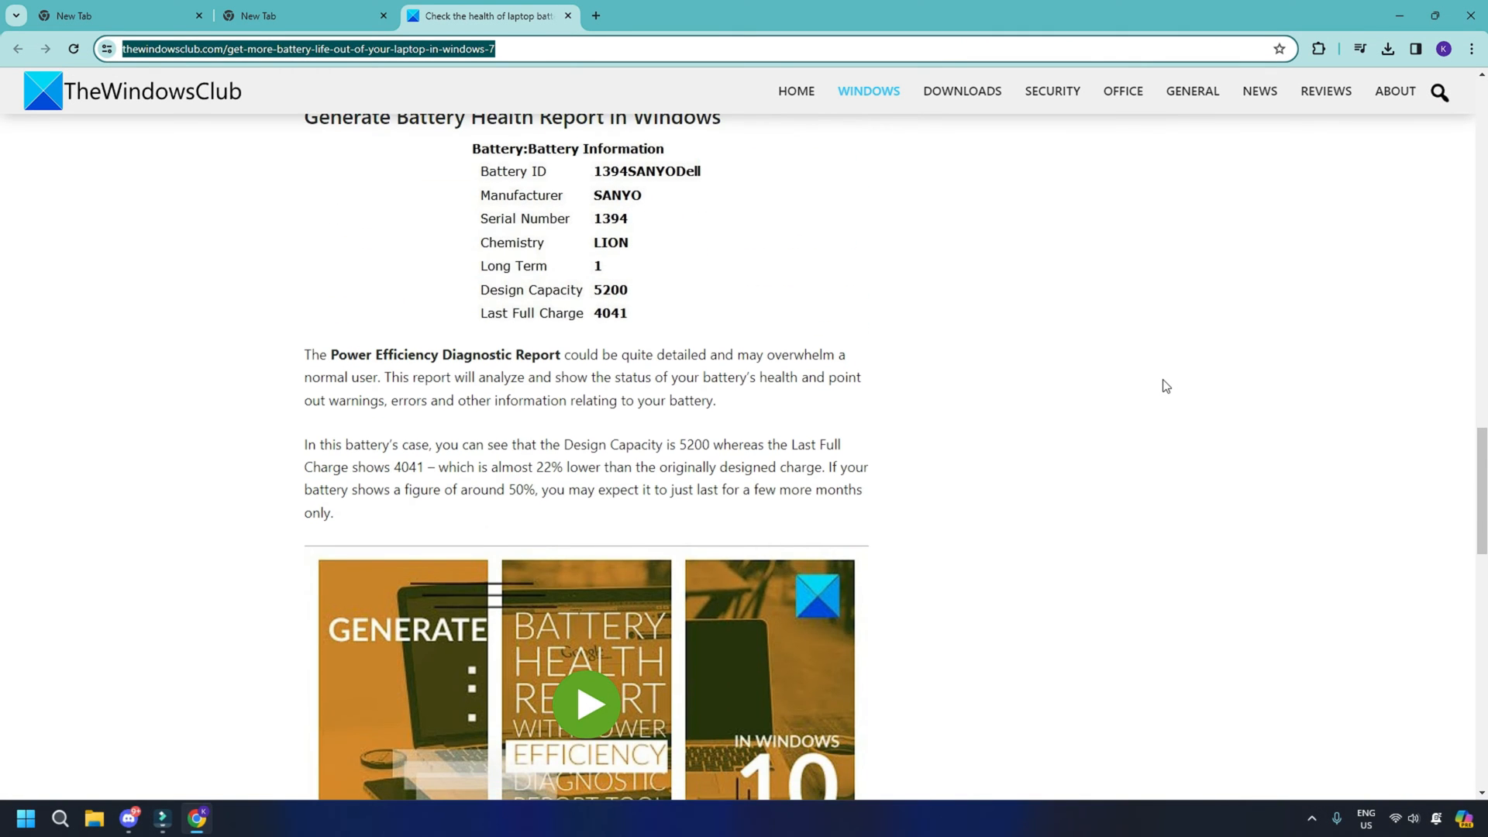
pyautogui.scroll(-3)
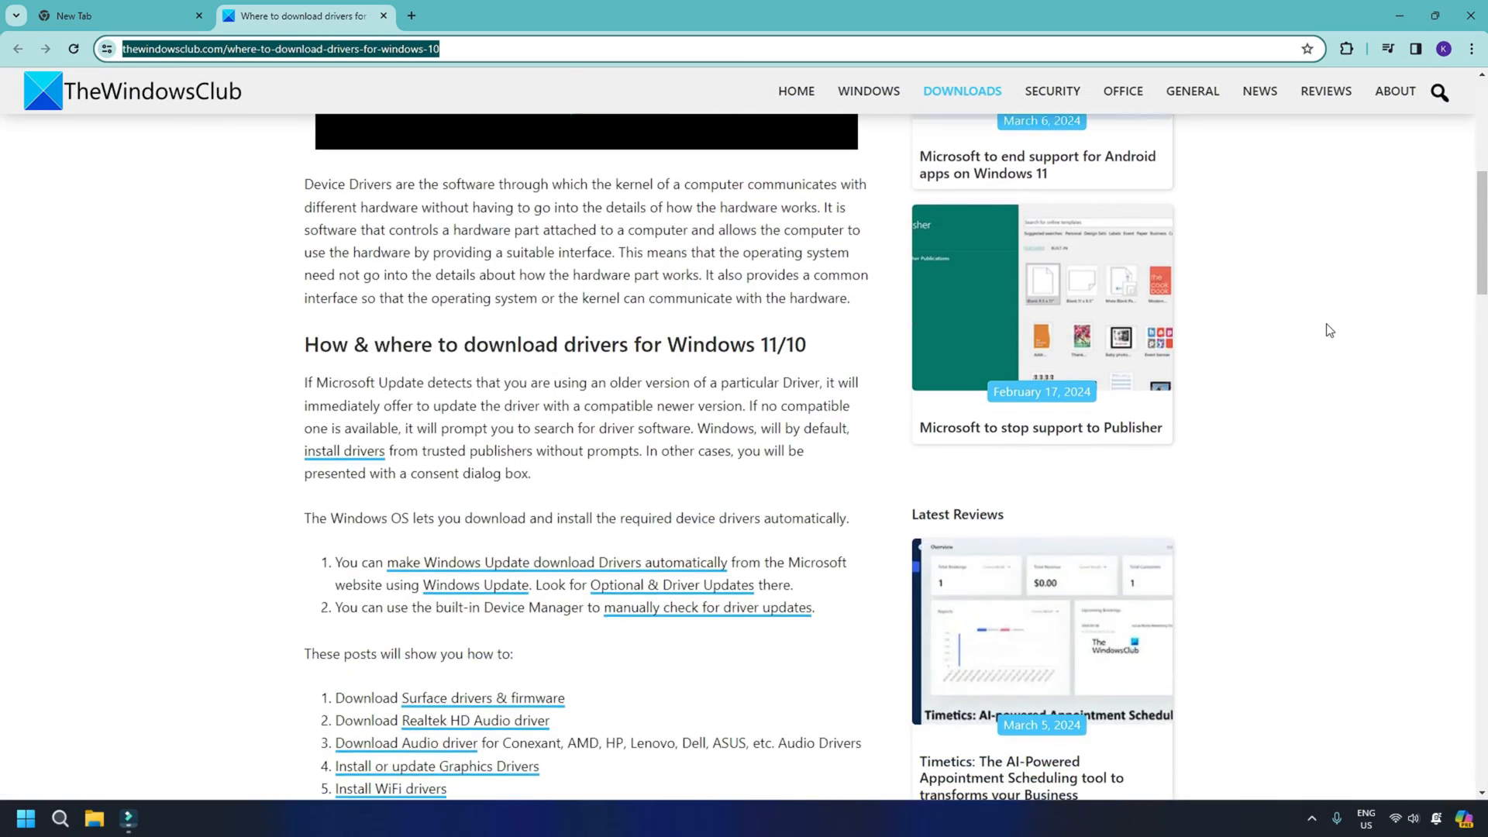
# Scroll down the article on downloading drivers for Windows 11/10
pyautogui.scroll(-3)
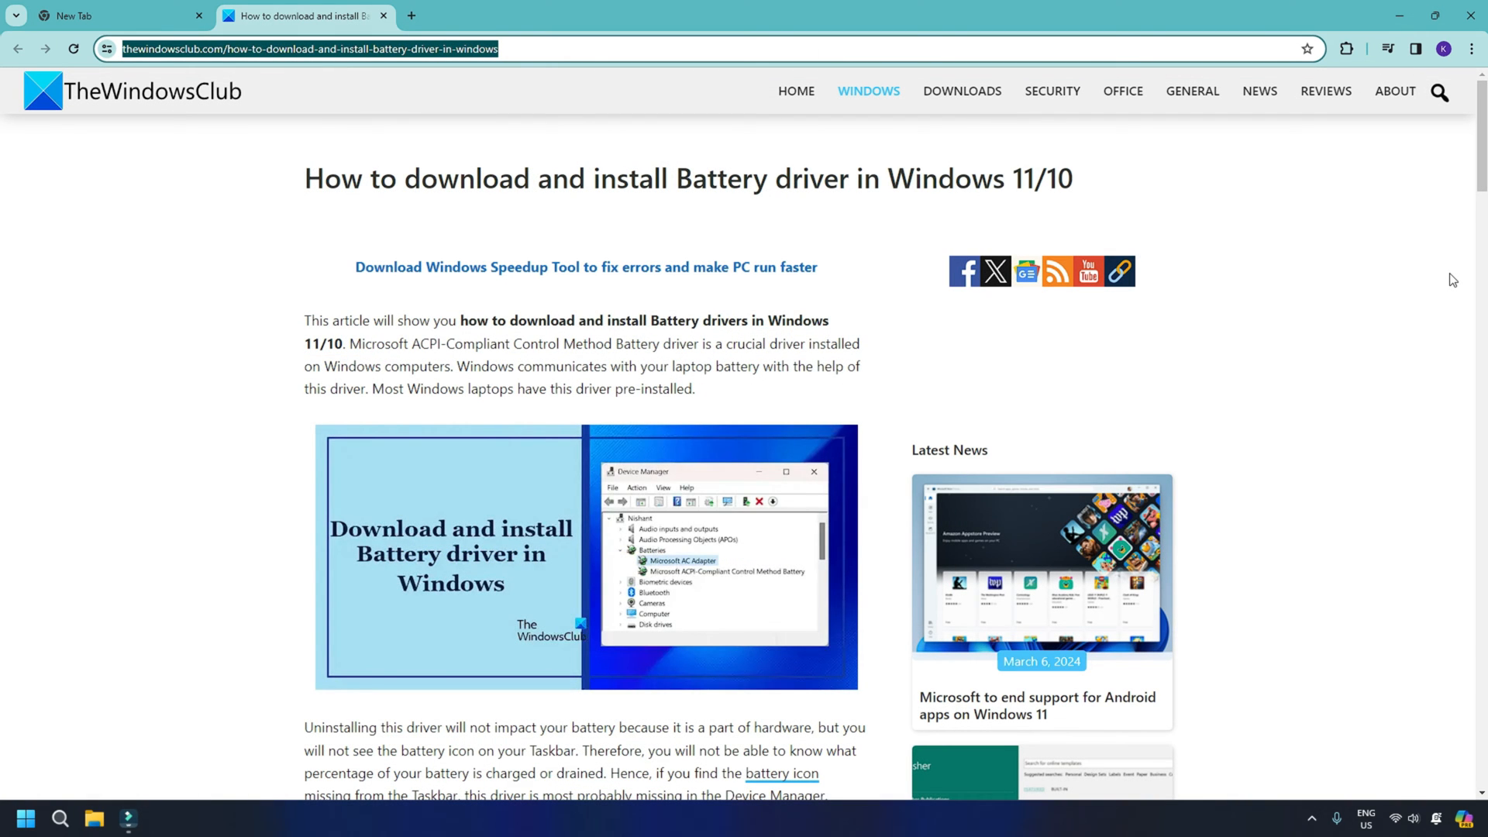
pyautogui.moveTo(1452, 262)
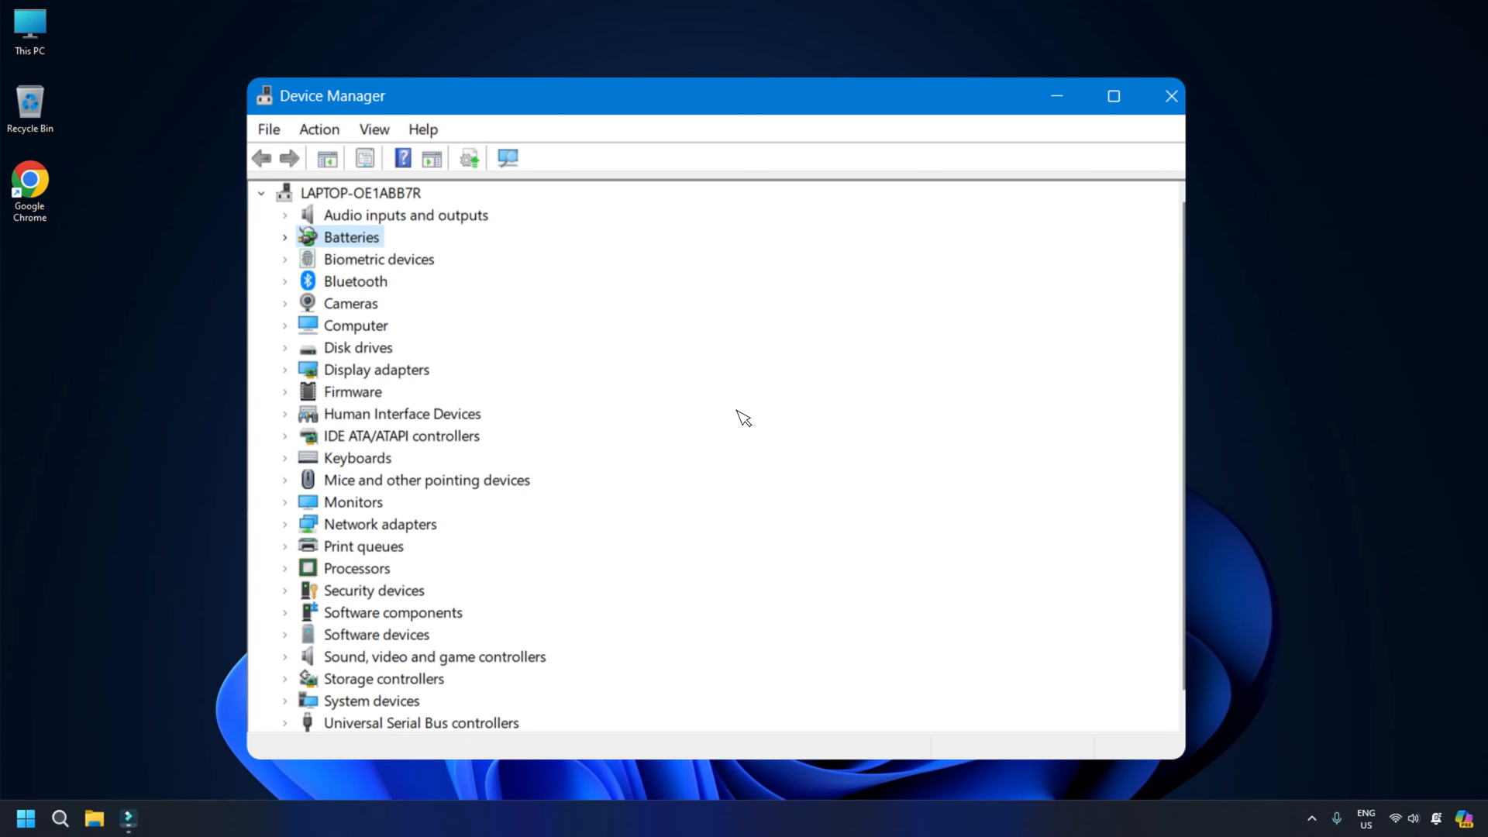
# Expand Batteries and open the context menu for Microsoft AC Adapter
pyautogui.click(287, 237)
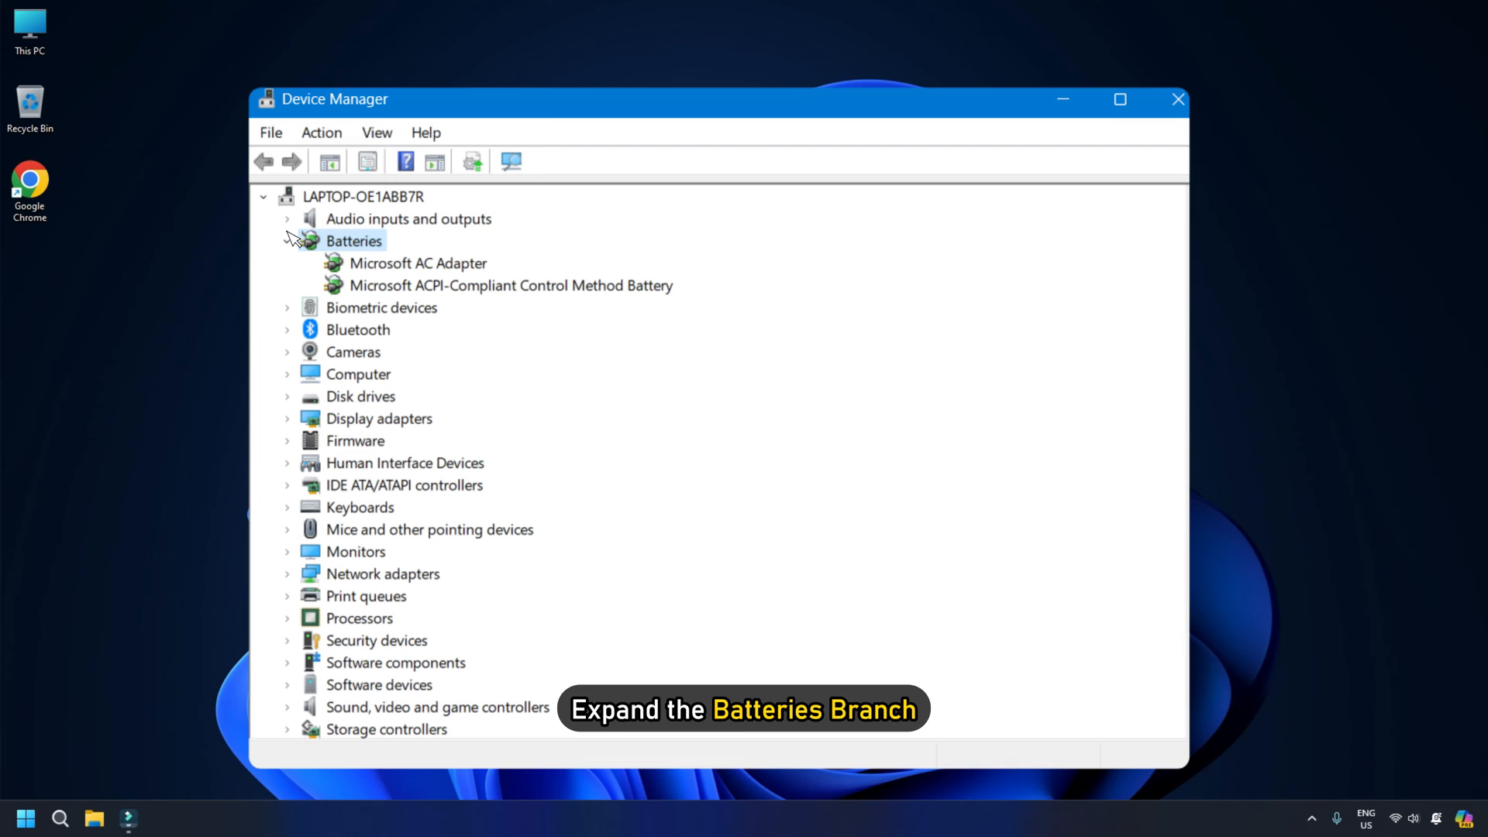
pyautogui.rightClick(417, 262)
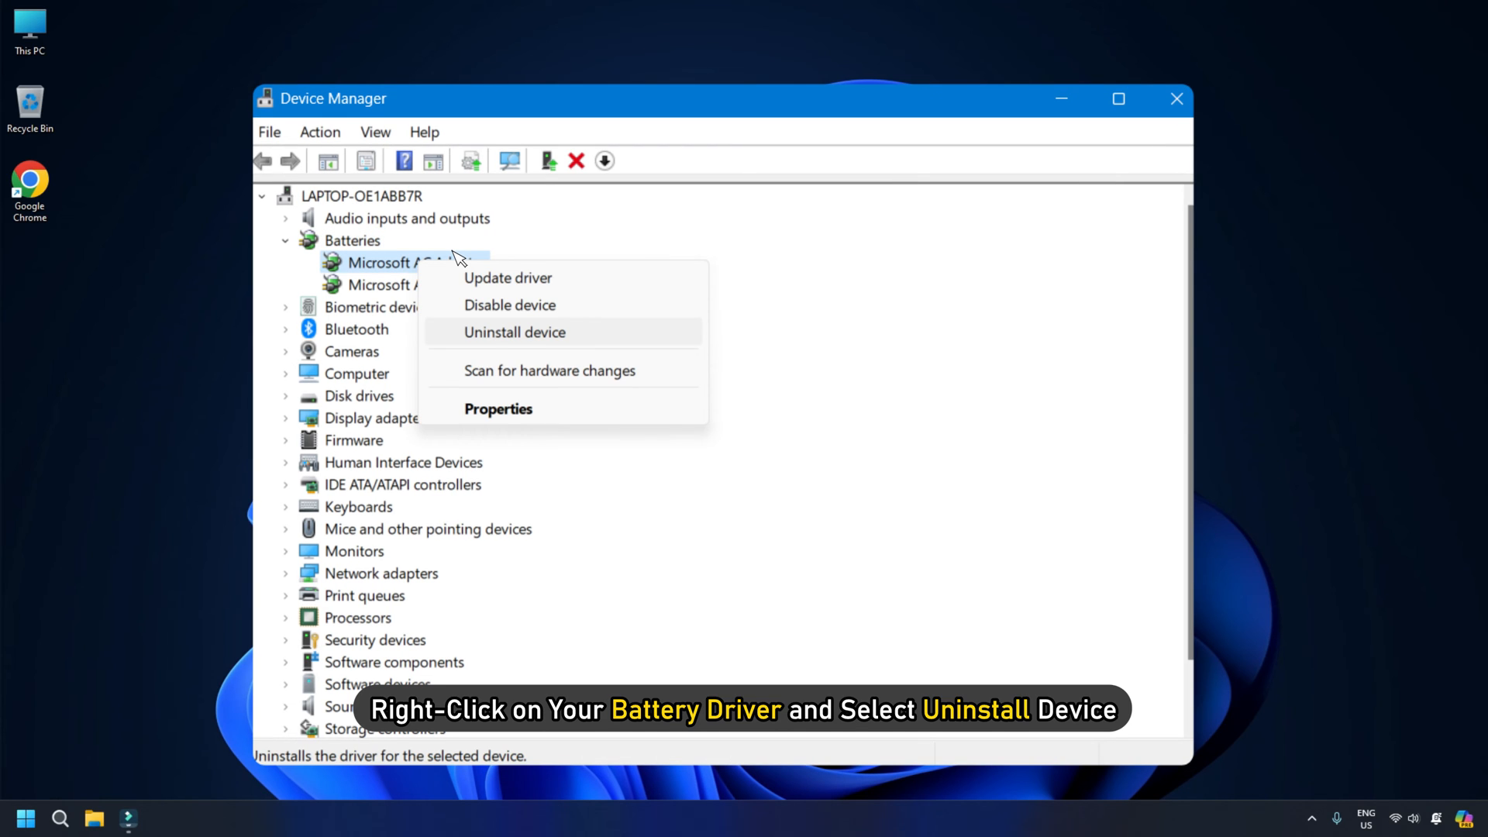
pyautogui.moveTo(588, 336)
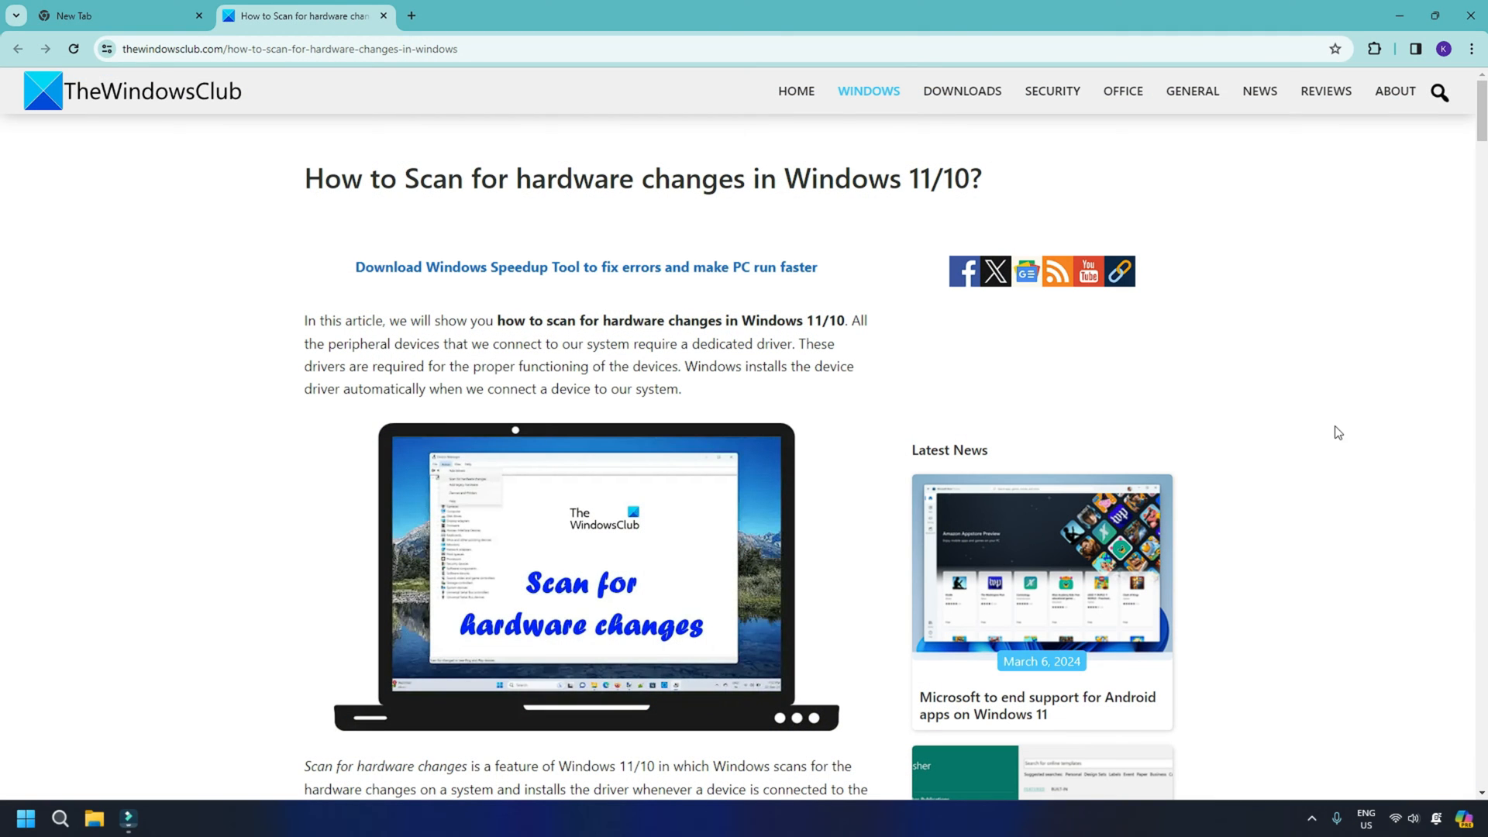
pyautogui.moveTo(1397, 500)
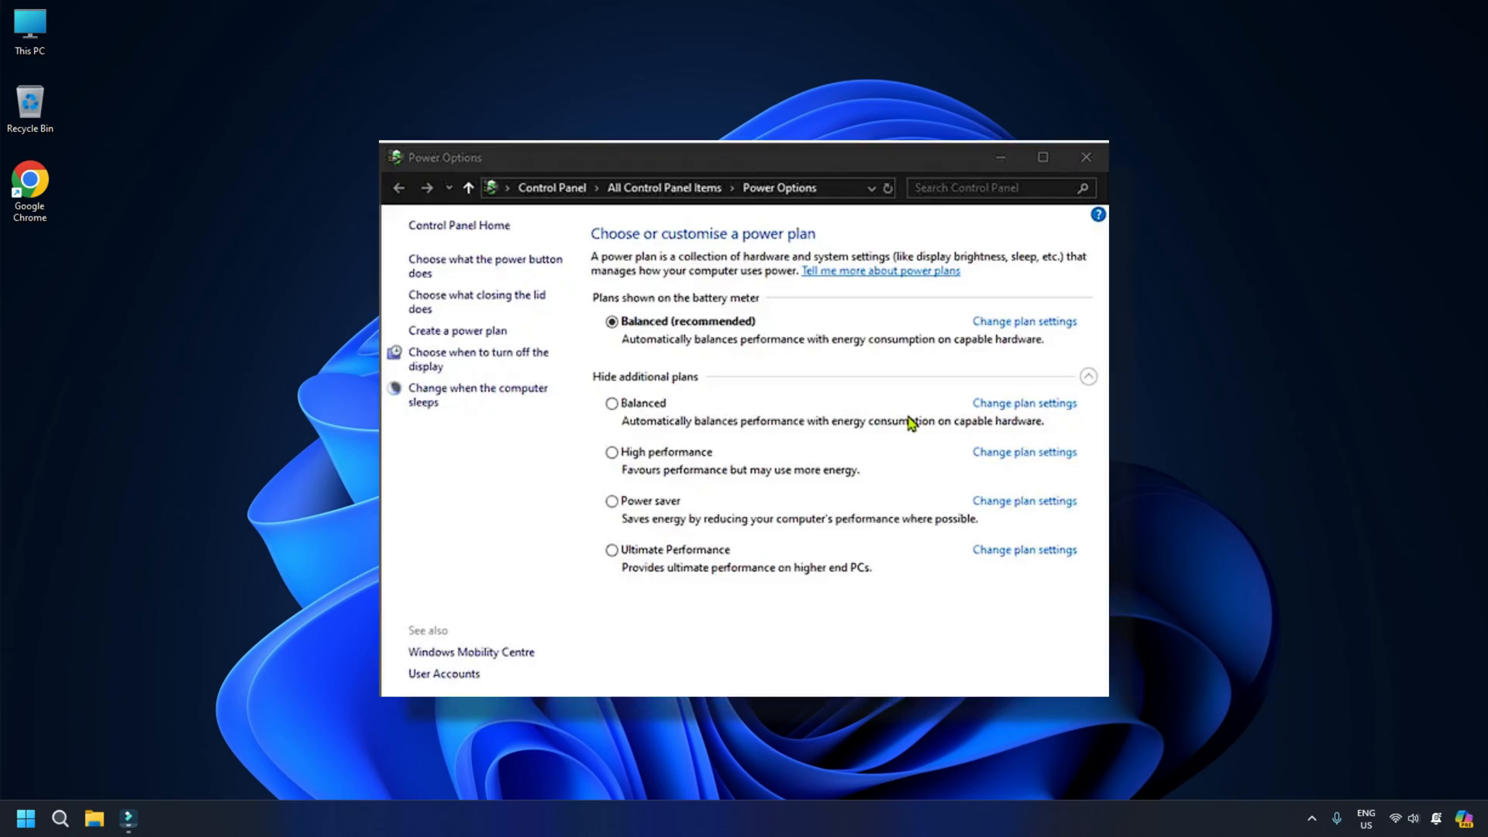
# Open the article on fixing only the Balanced power plan being available
pyautogui.click(1086, 156)
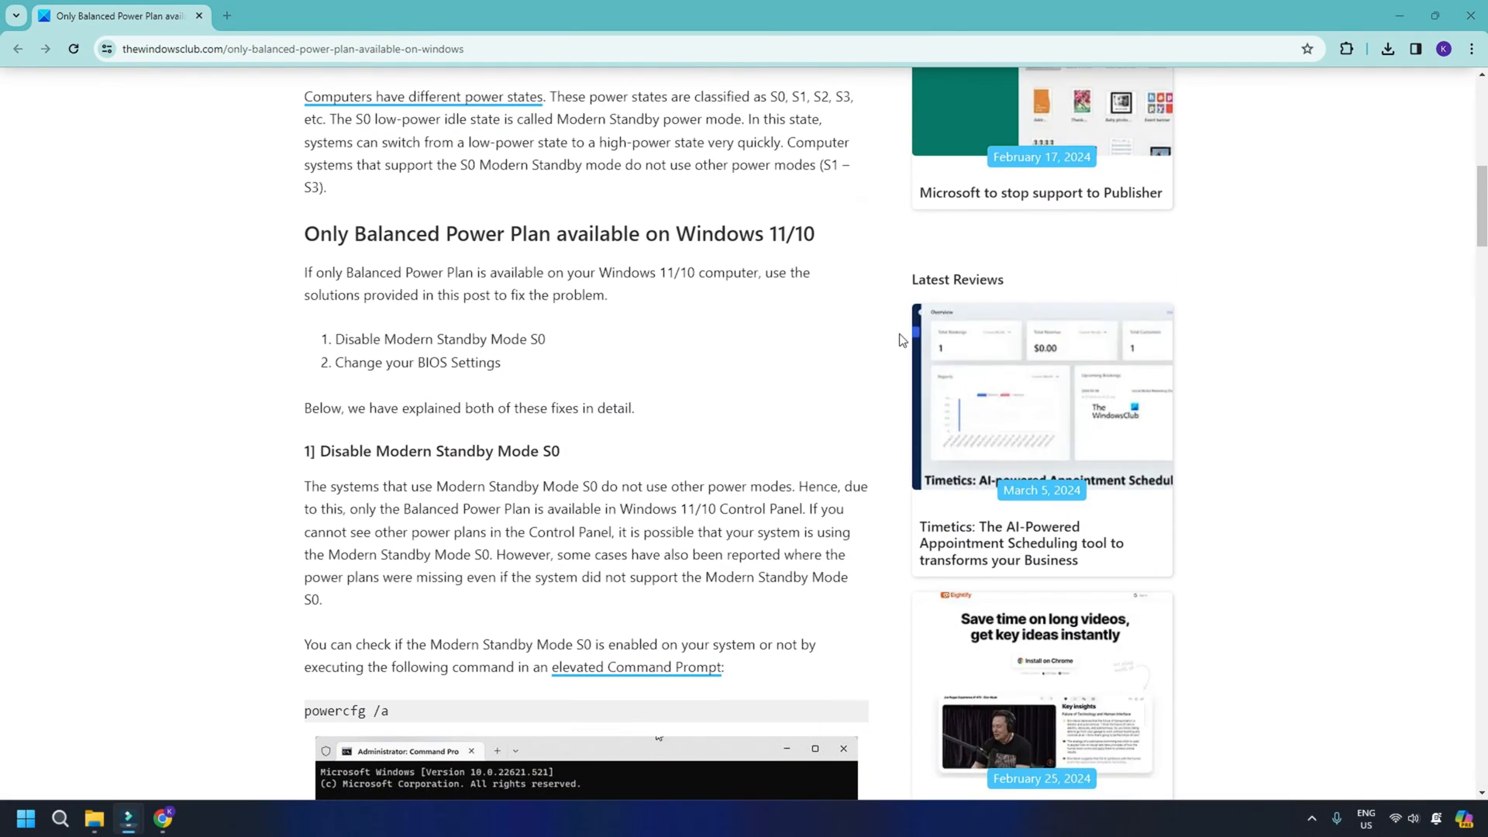
pyautogui.scroll(-3)
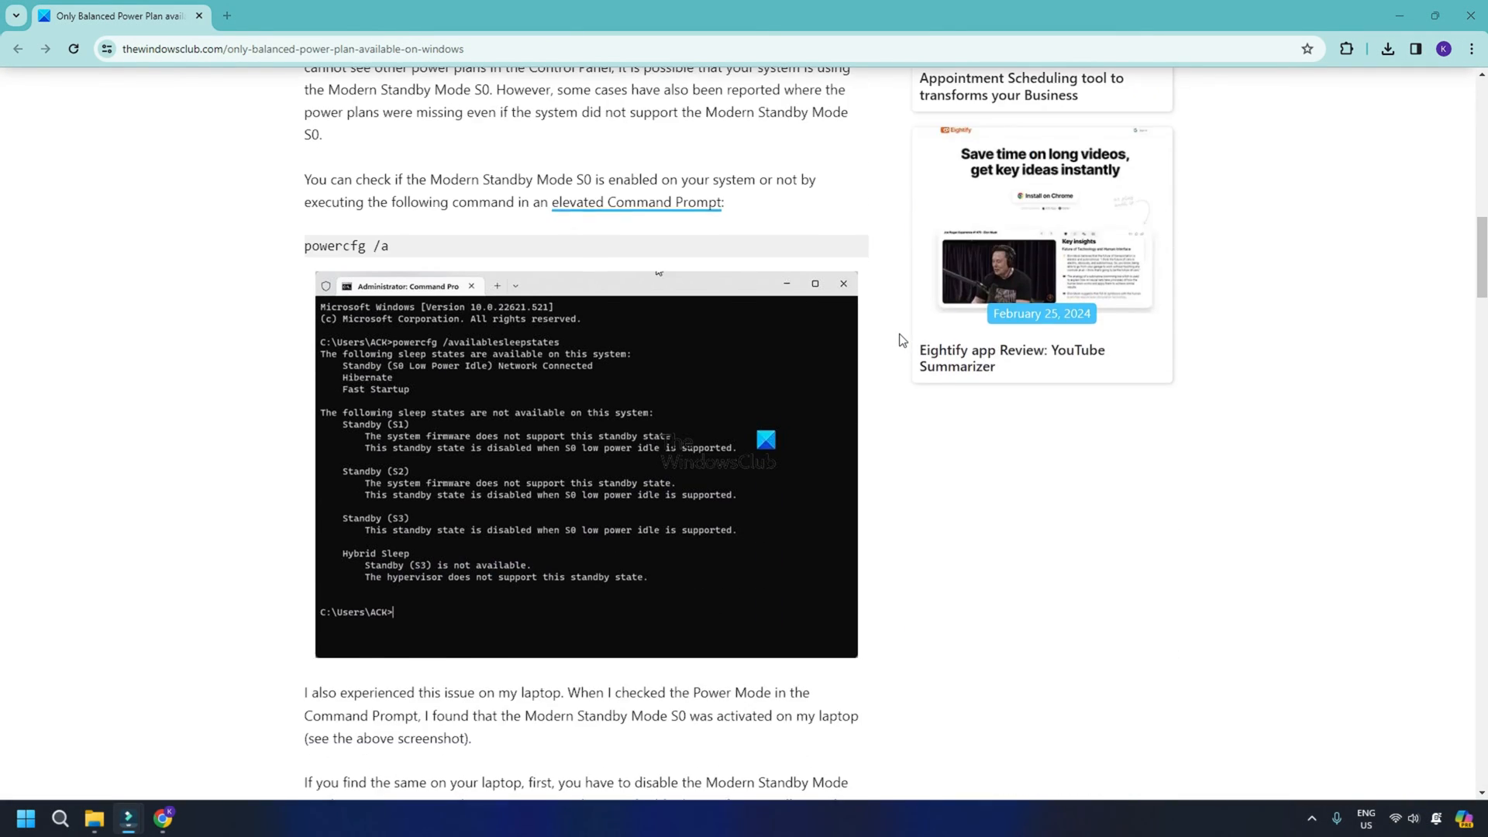
pyautogui.scroll(-3)
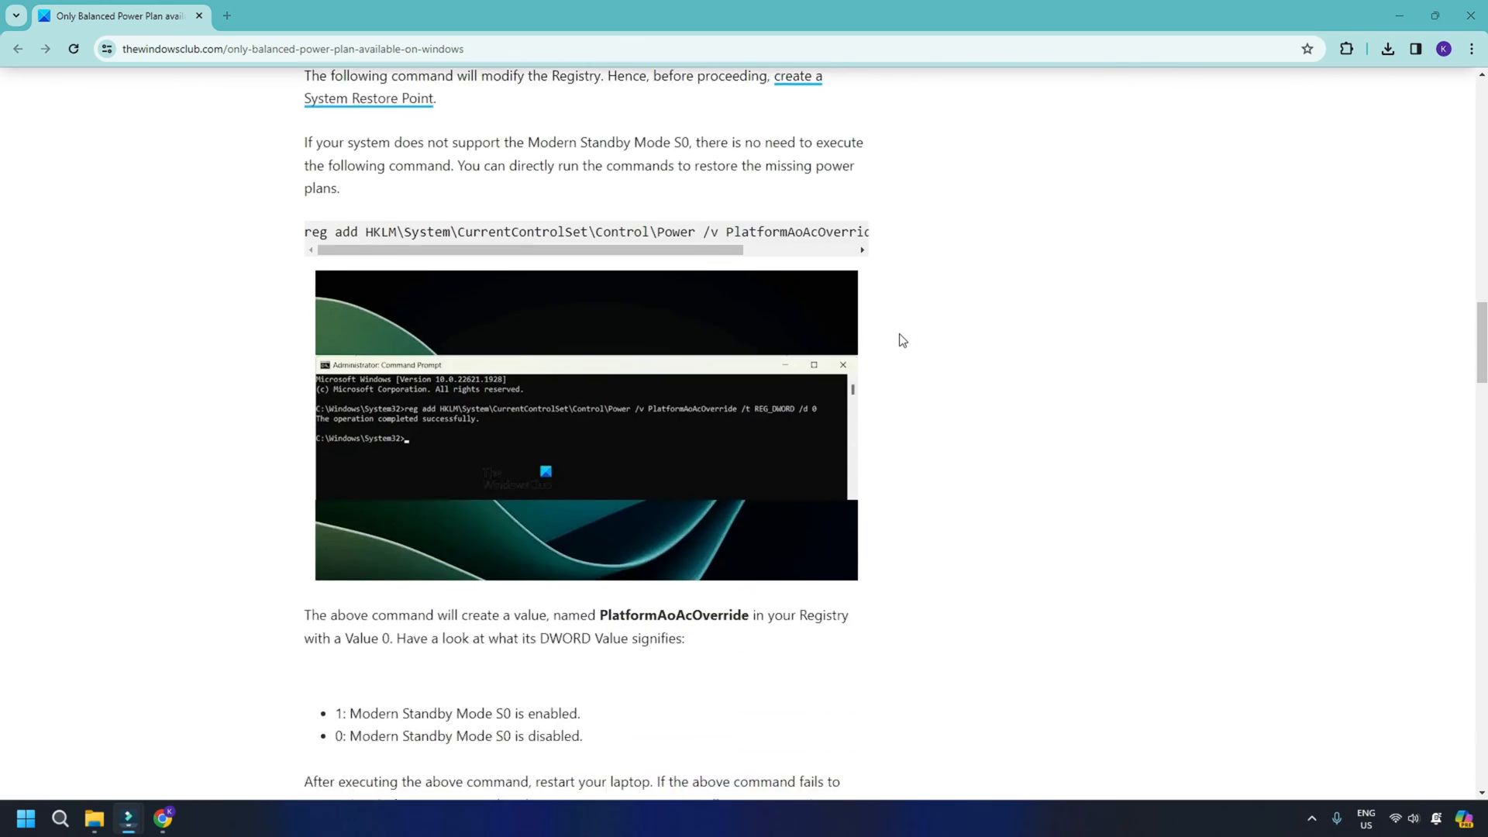
pyautogui.scroll(-3)
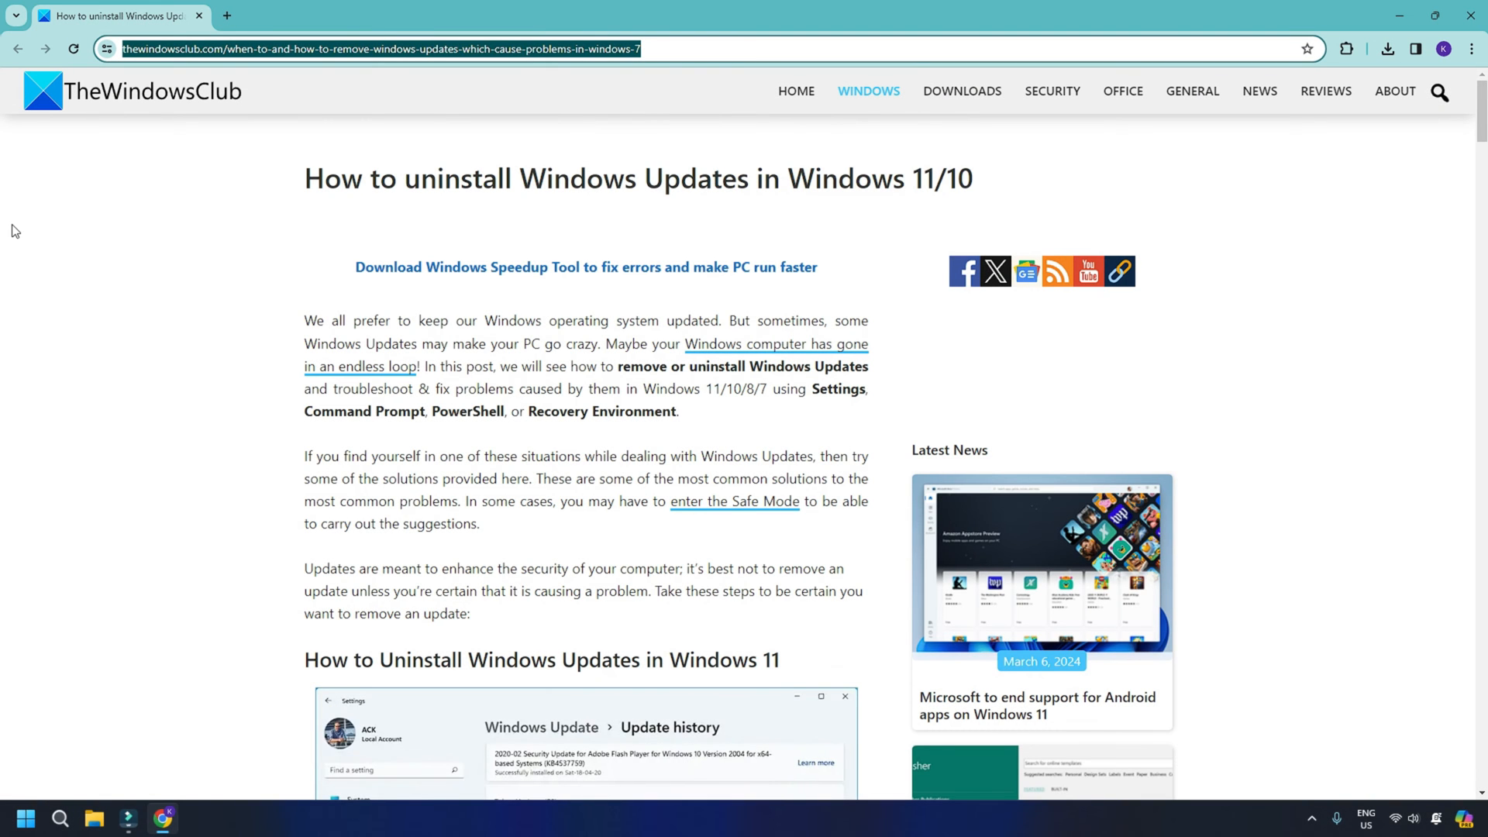
# Scroll the uninstall Windows Updates article to its Windows 11 steps
pyautogui.scroll(-3)
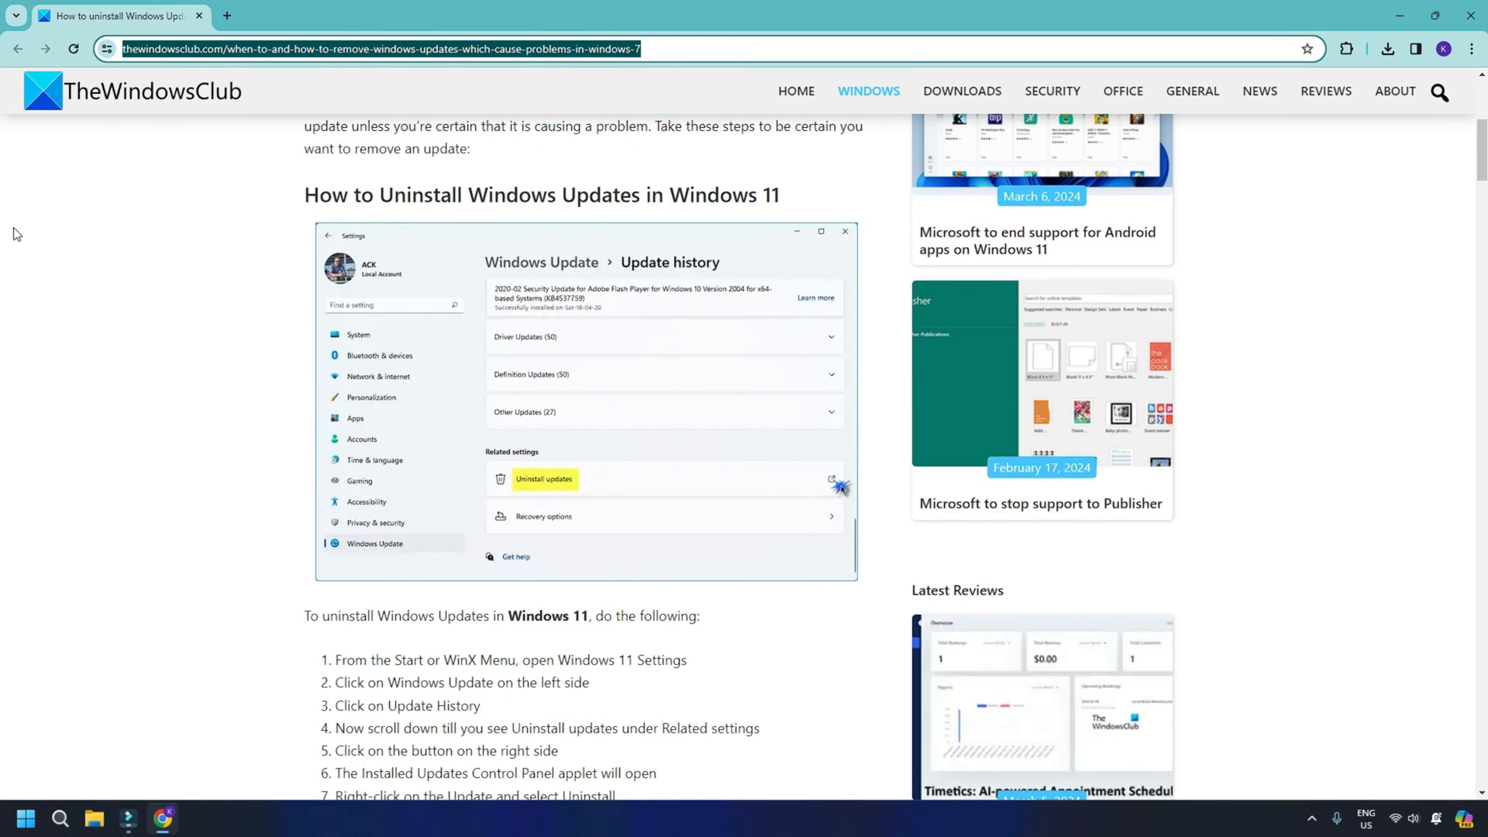